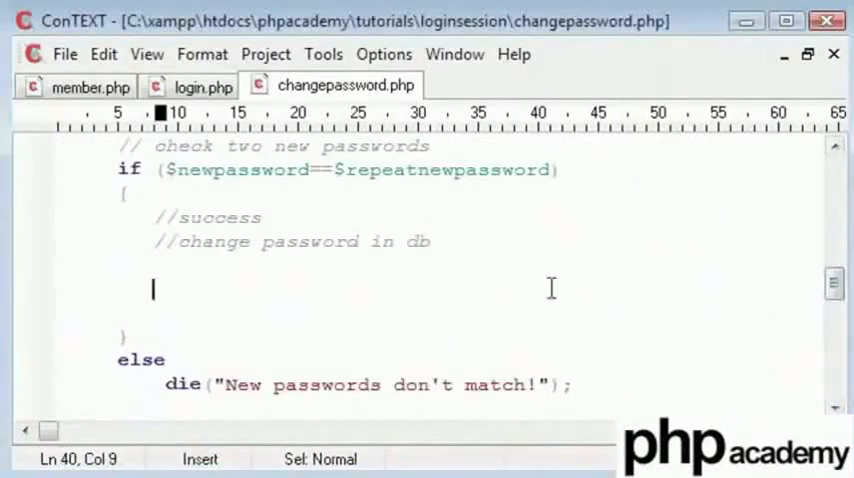
Start the success branch with $querychange = mysql_query("").
text($quer)
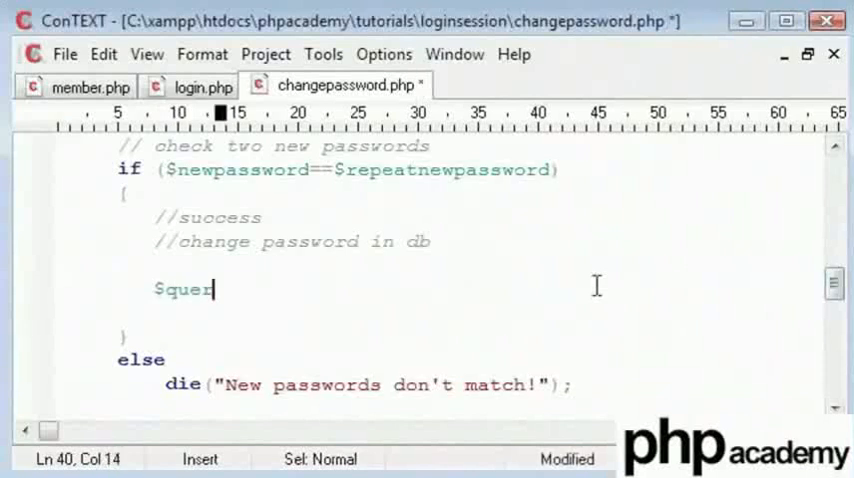
text(ychange)
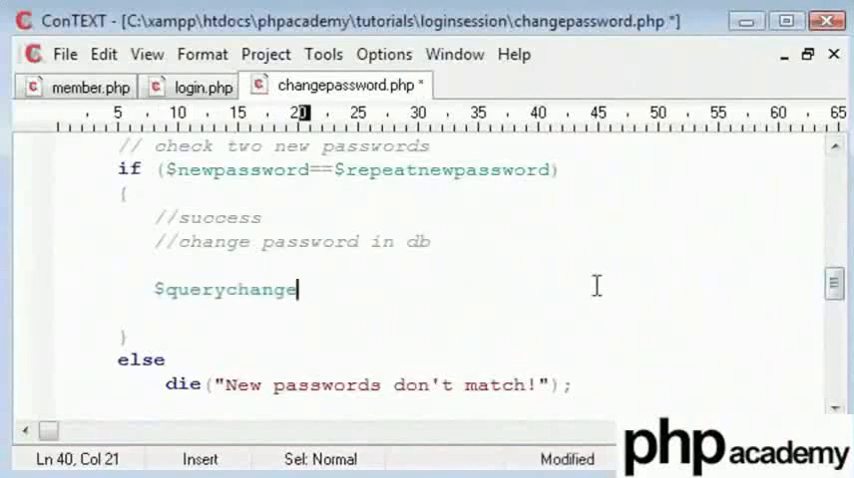
text(= mysql)
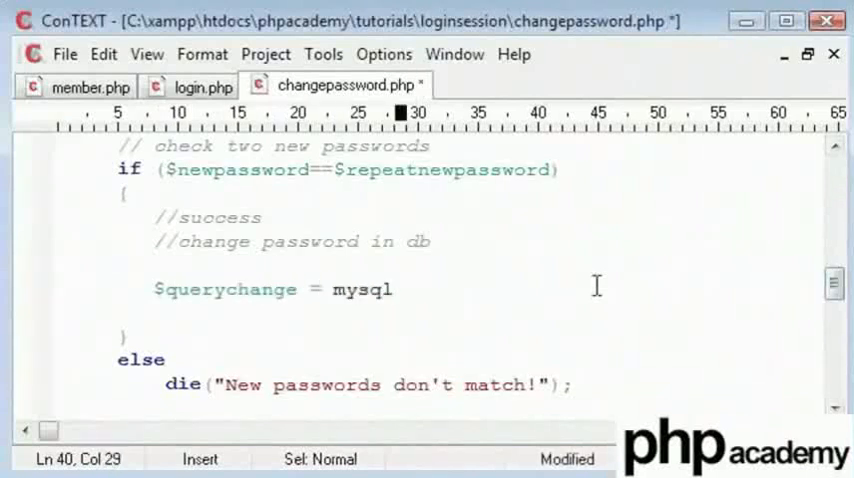
text(_query();)
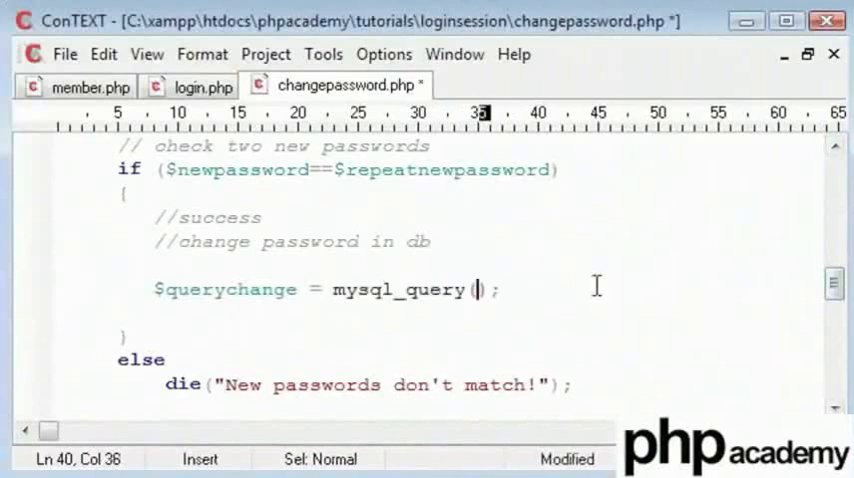
text("")
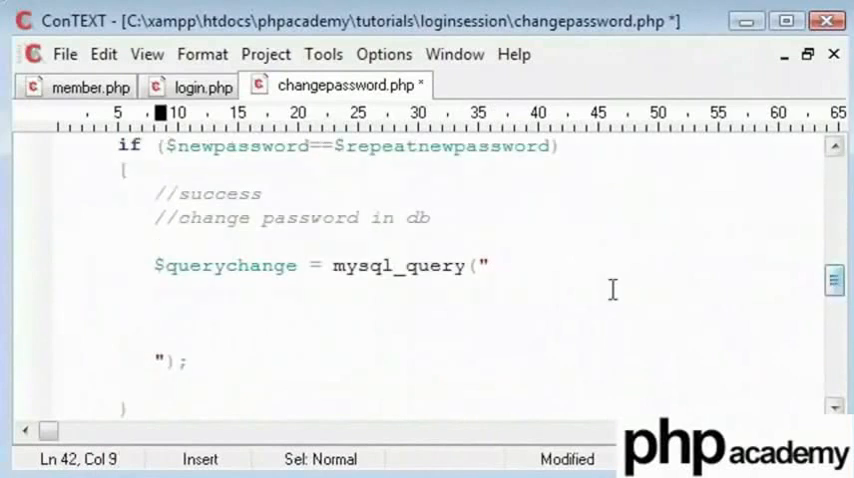
Fill in the query: UPDATE users SET password='$newpassword' WHERE username='$user'.
text(UPDATE)
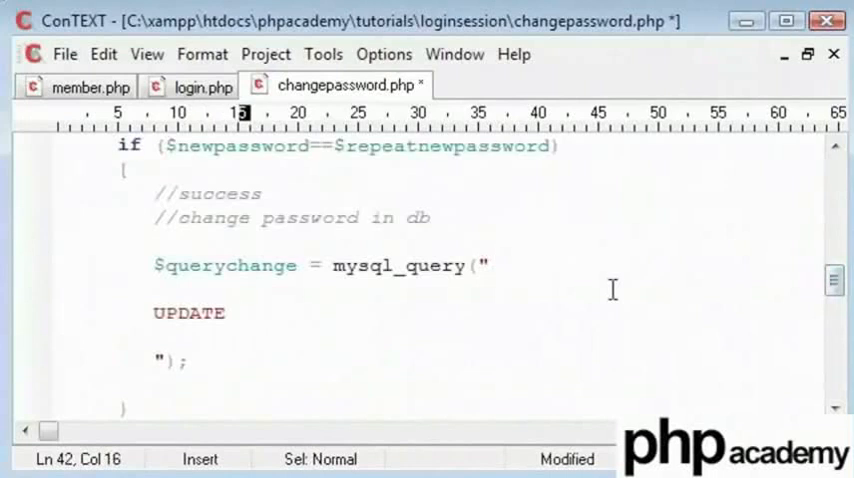
text(users)
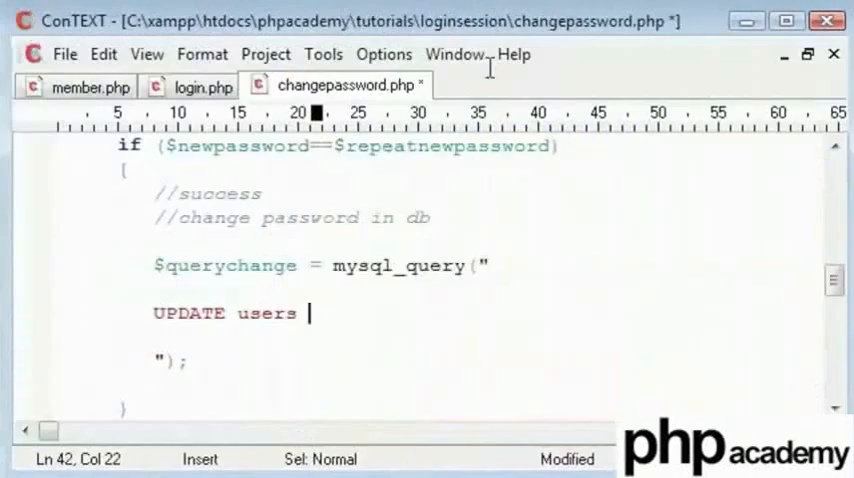
text(SET)
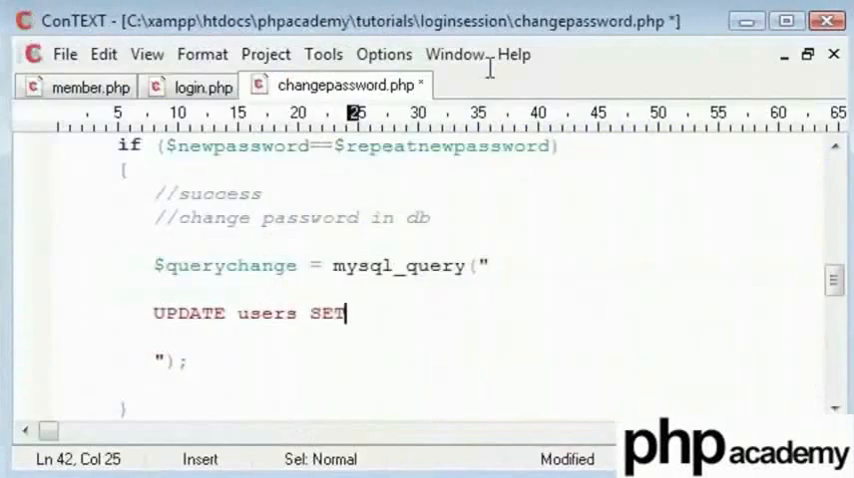
text(password)
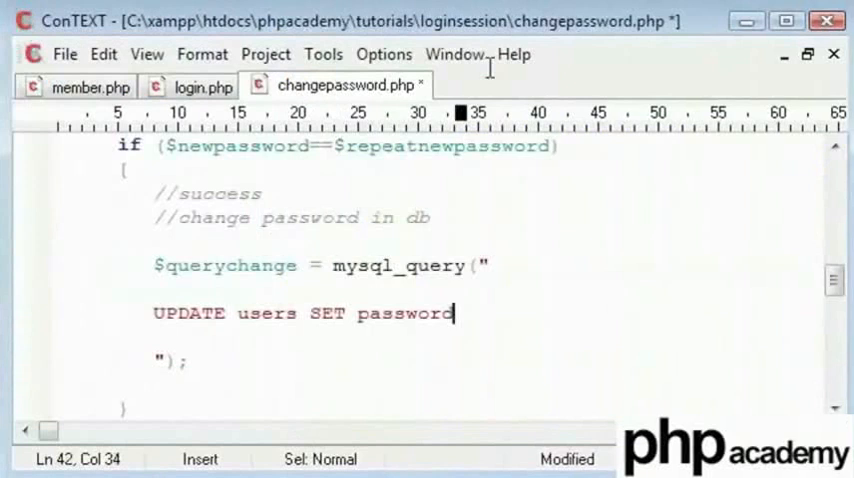
text(='$new')
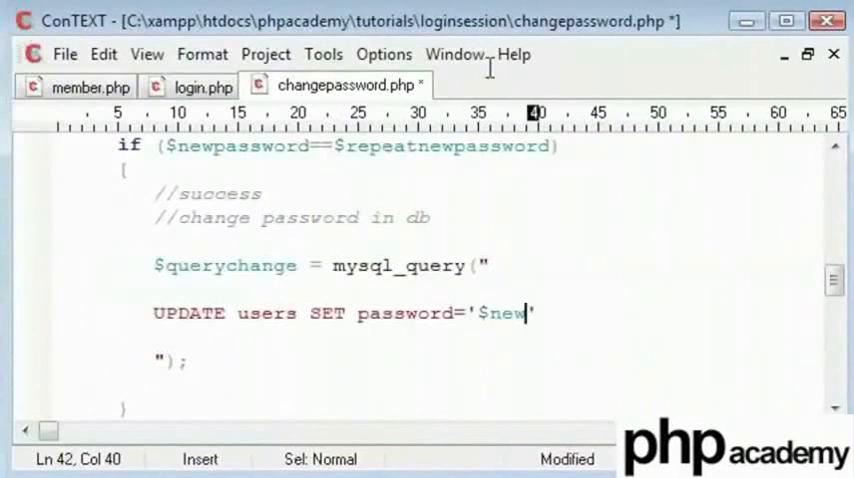
text(password)
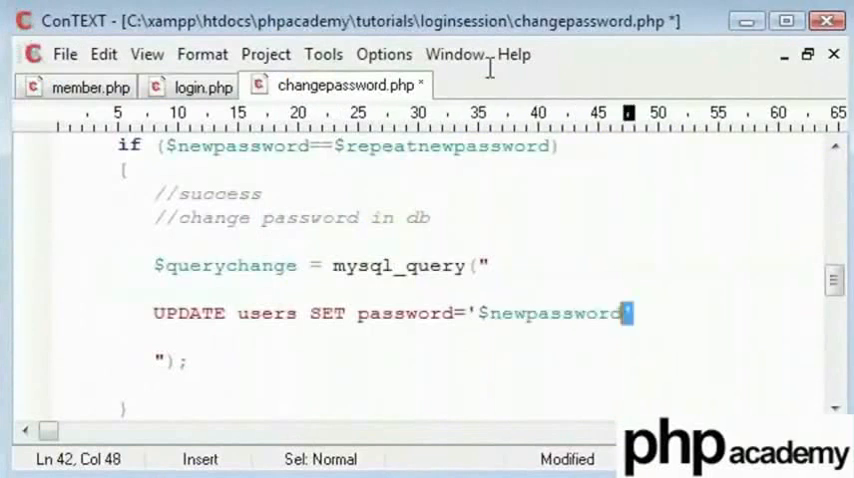
click(475, 313)
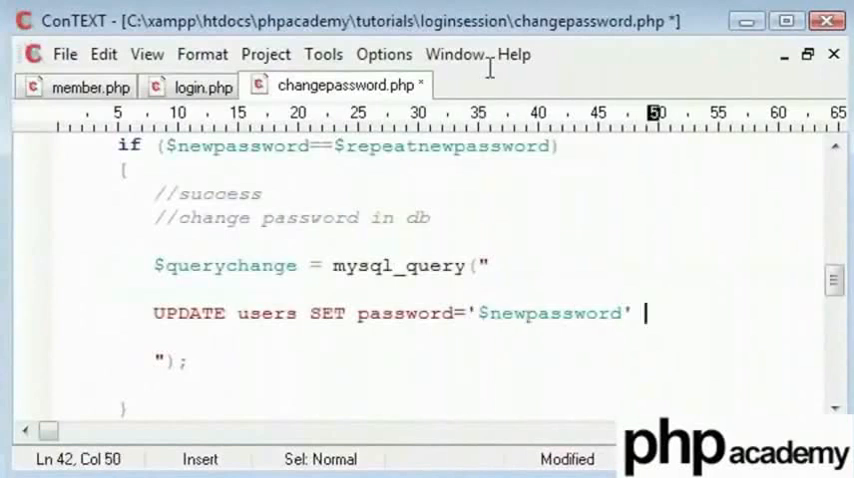
text(WHERE u)
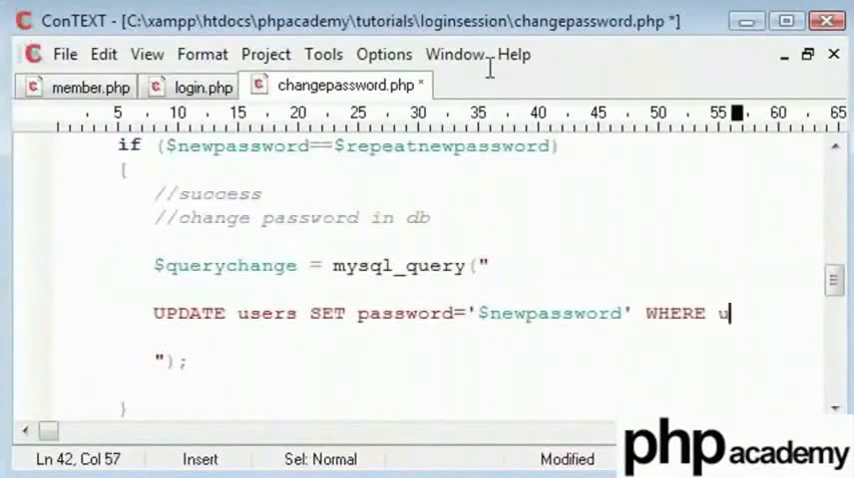
text(sername=')
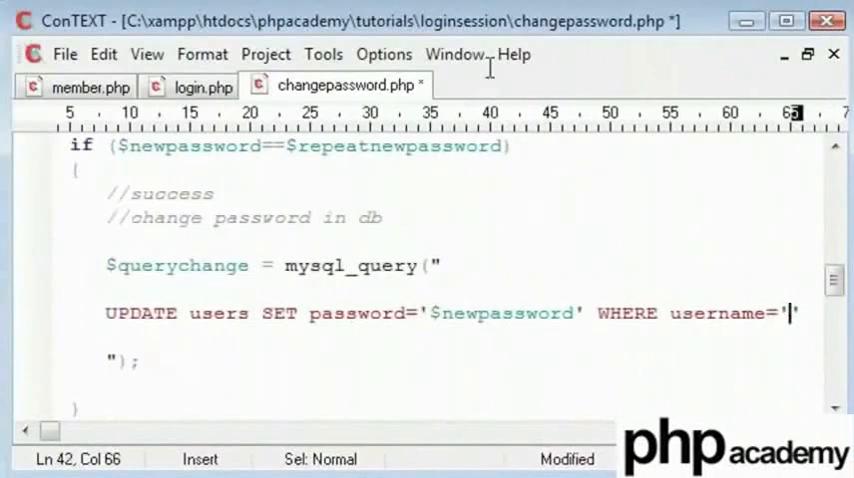
text($user)
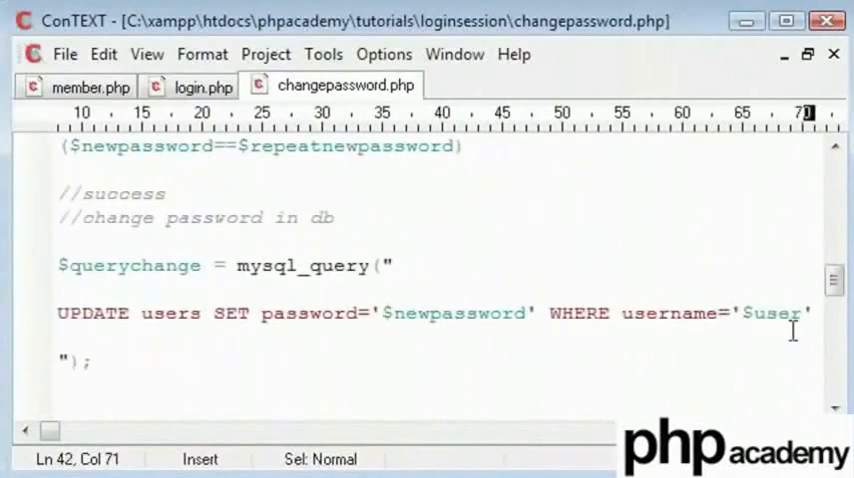
mouse_move(627, 327)
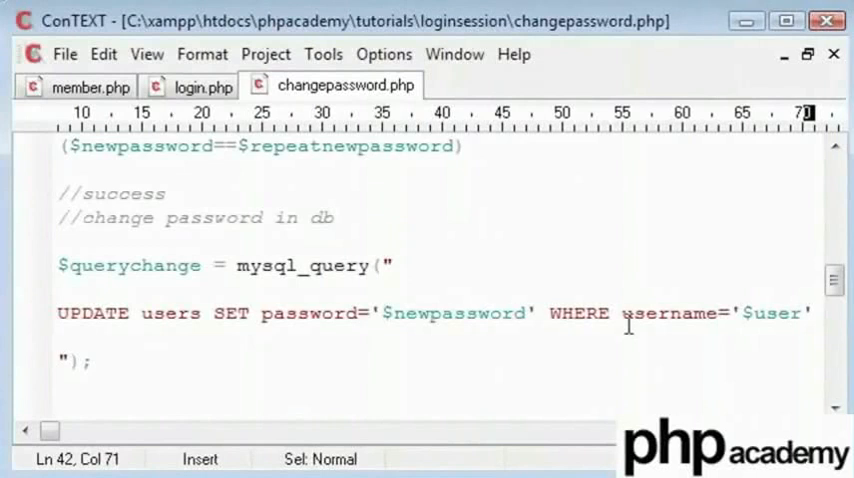
double_click(667, 313)
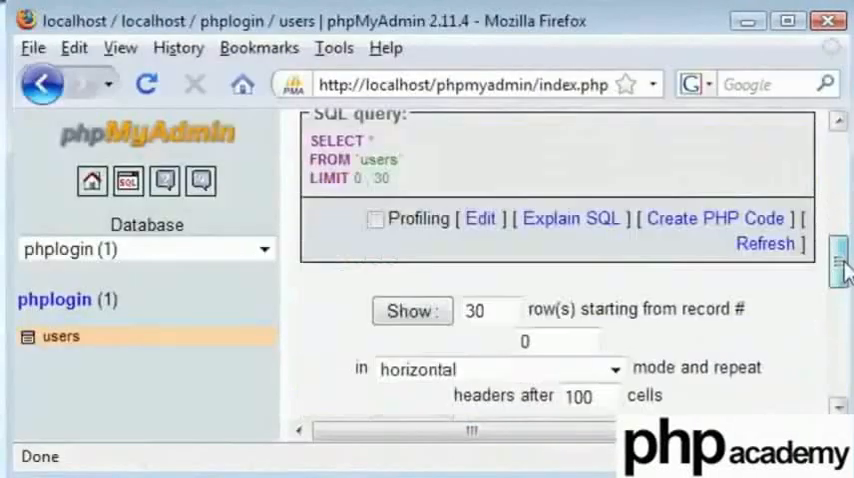
Scroll the phpMyAdmin users browse page down to alex's record row.
scroll(down, 3)
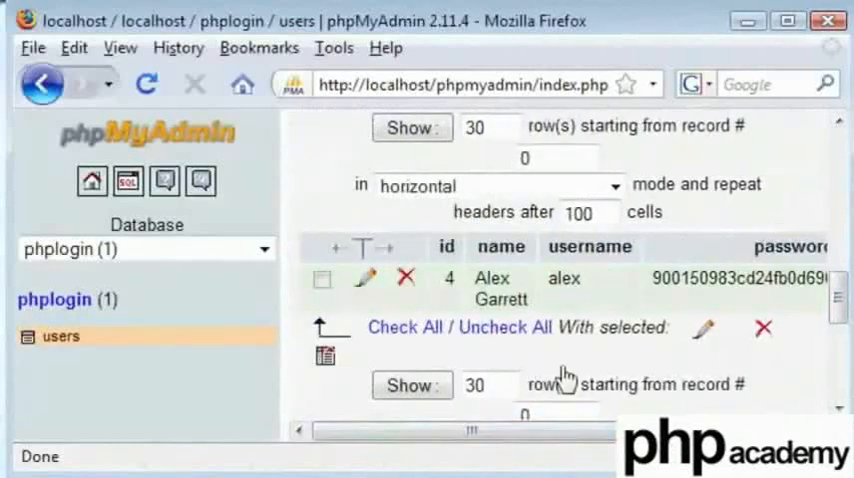
mouse_move(640, 465)
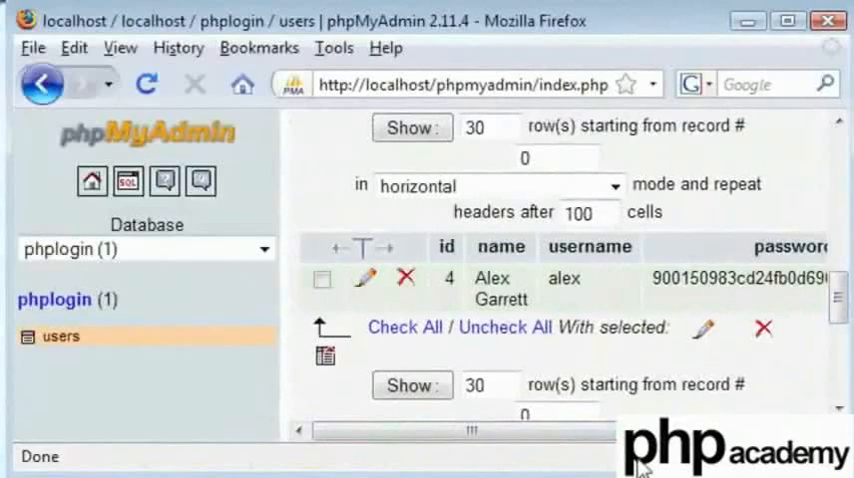
mouse_move(598, 248)
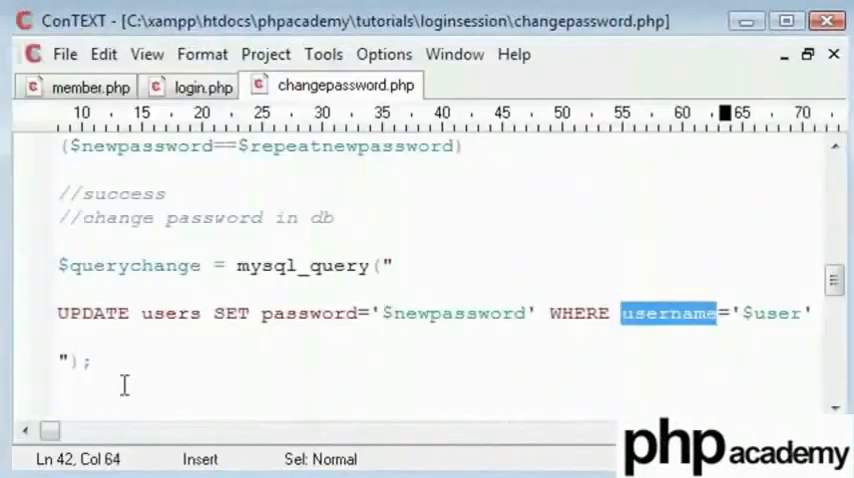
click(229, 313)
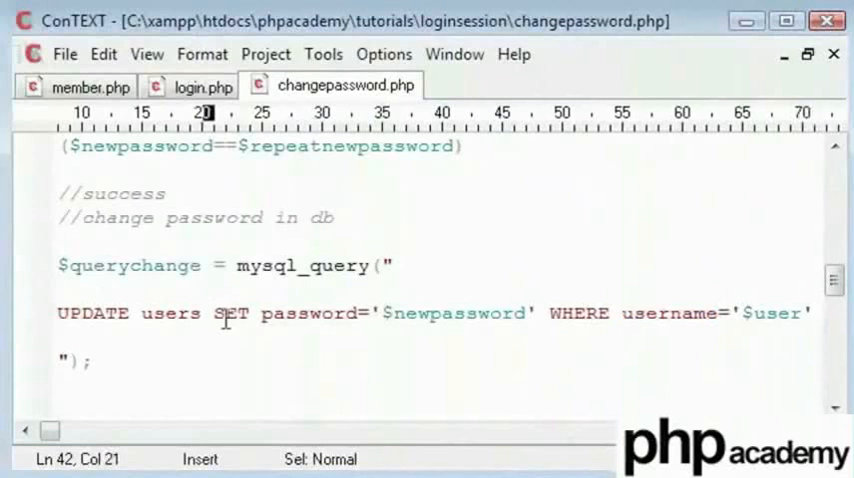
double_click(308, 313)
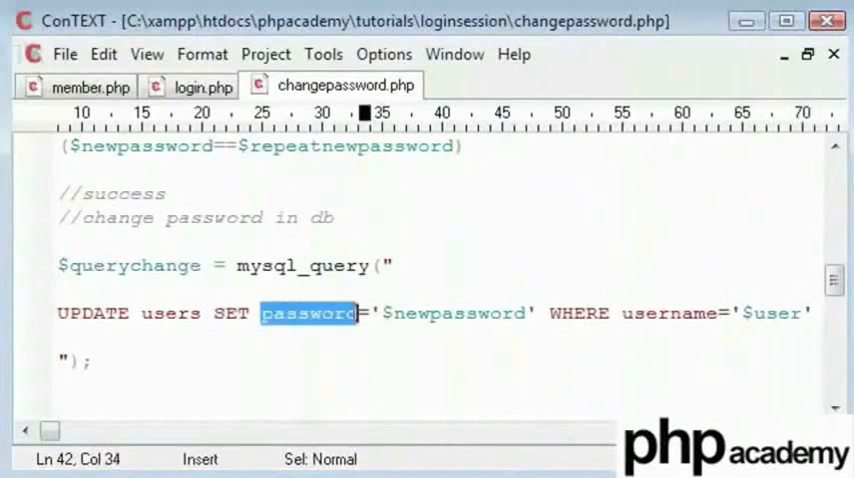
double_click(454, 313)
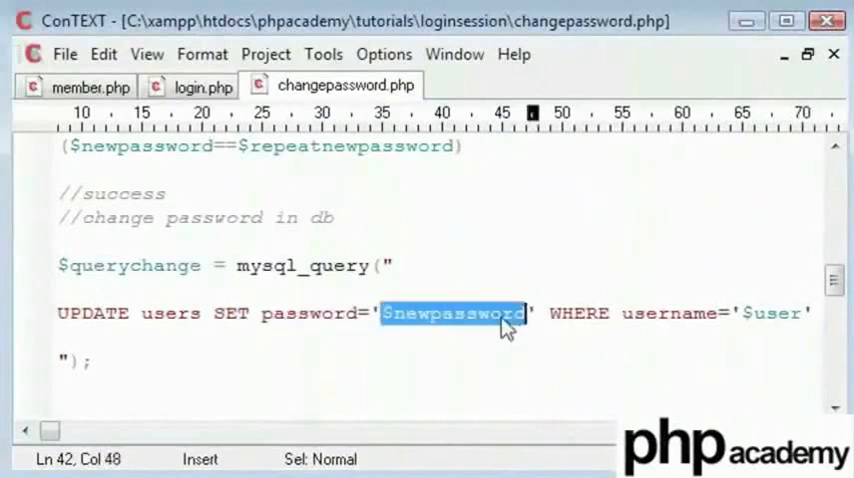
mouse_move(540, 328)
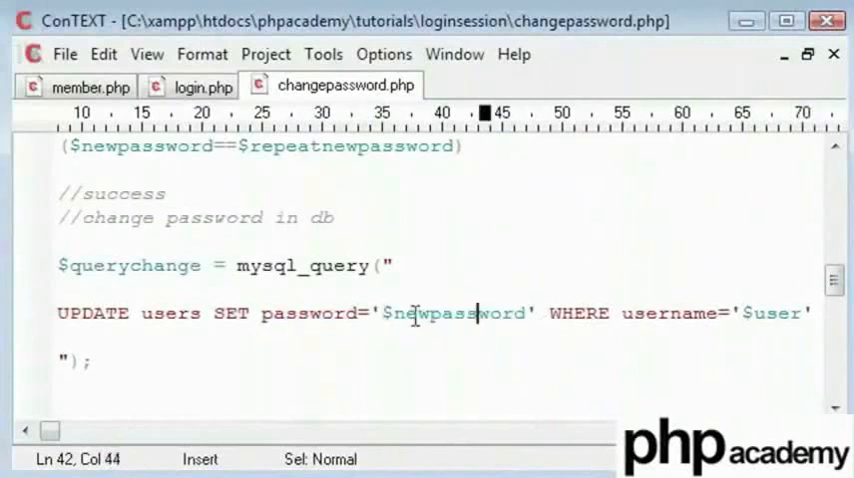
click(637, 313)
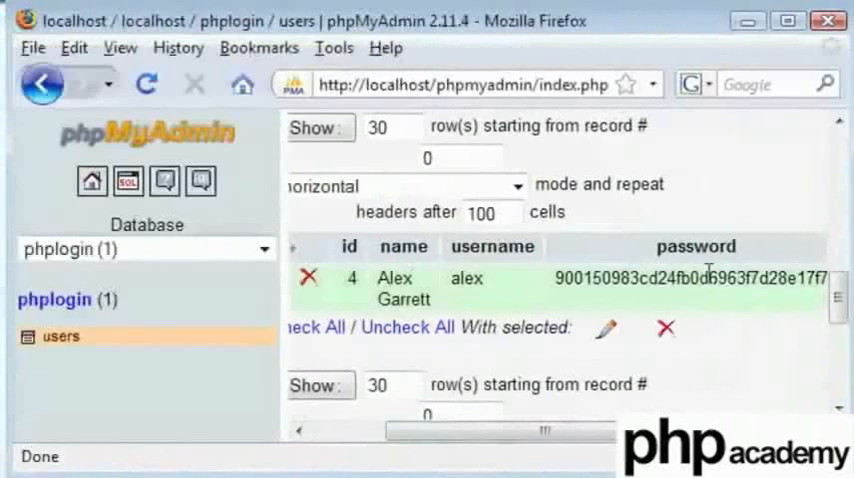
Select alex's full password hash in the users table.
double_click(466, 278)
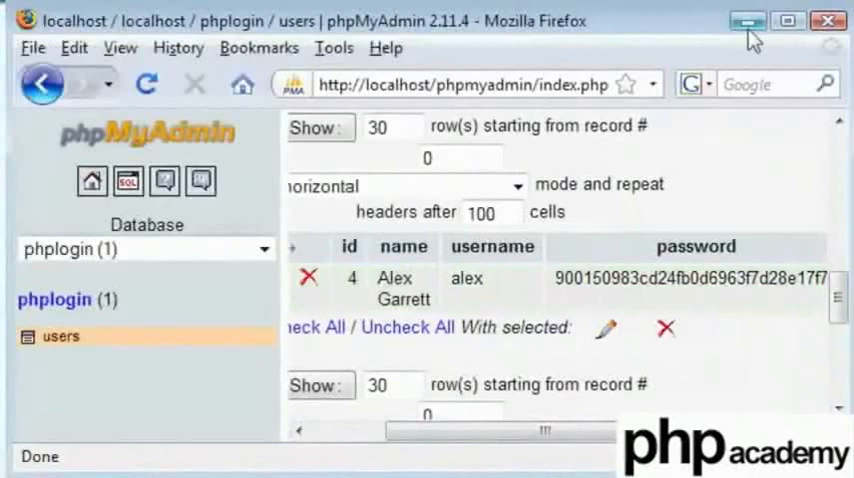
mouse_move(747, 22)
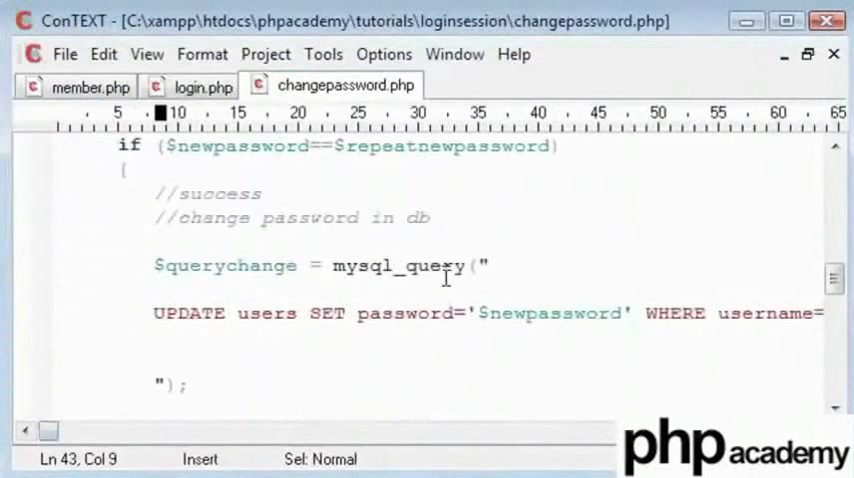
Add a die() message saying the password has changed, with a Return link to index.php.
key(Return)
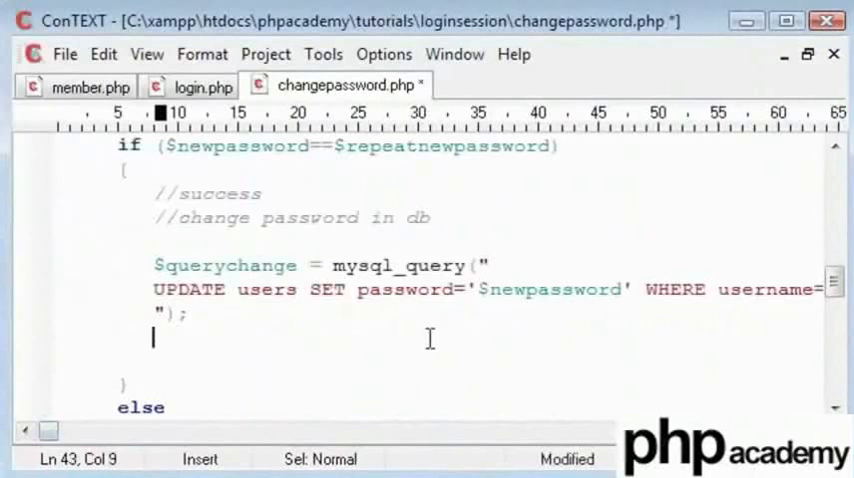
text(die();)
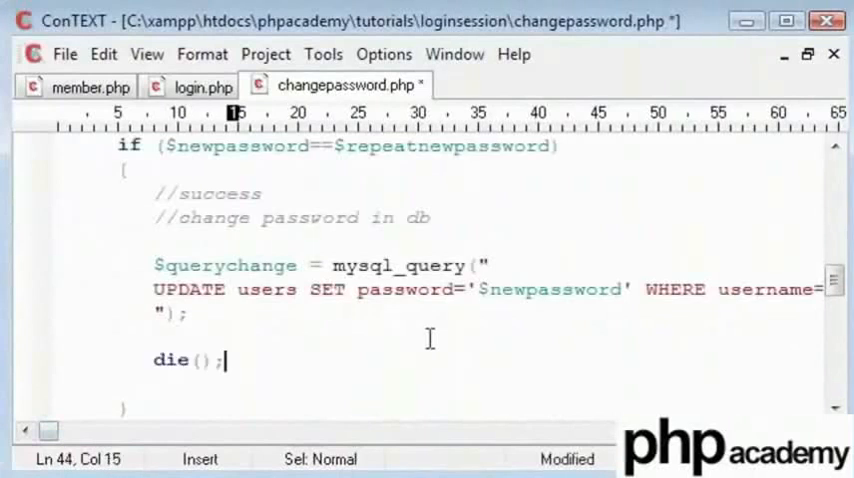
text("")
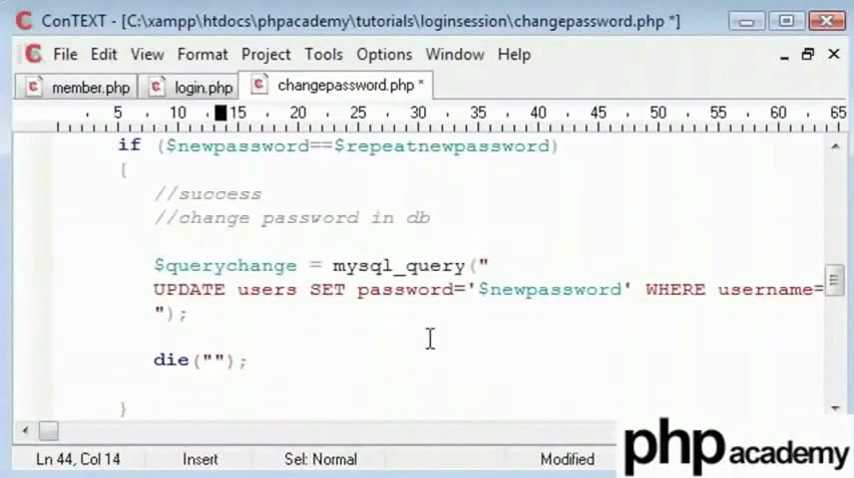
text(Your passwqord has been c)
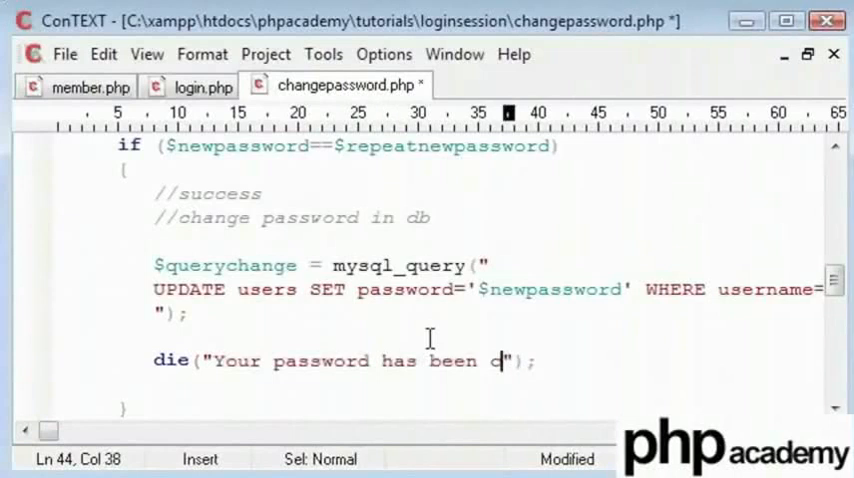
text(hanged. <a)
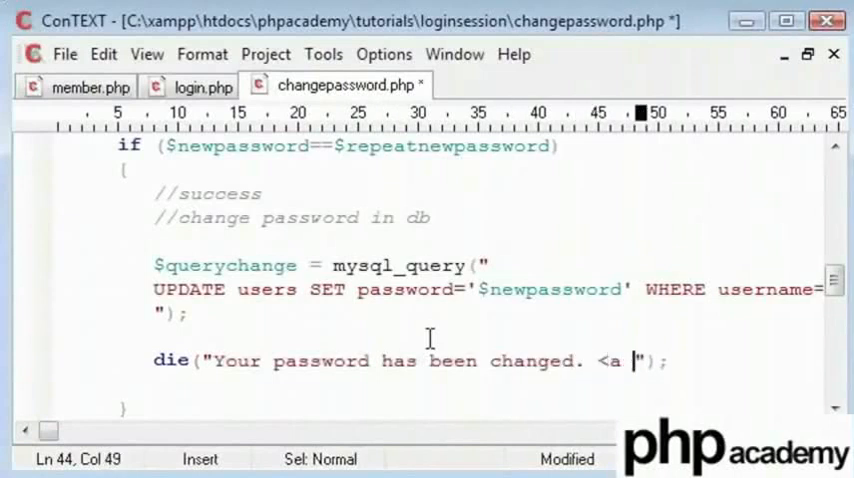
text(href=''></a)
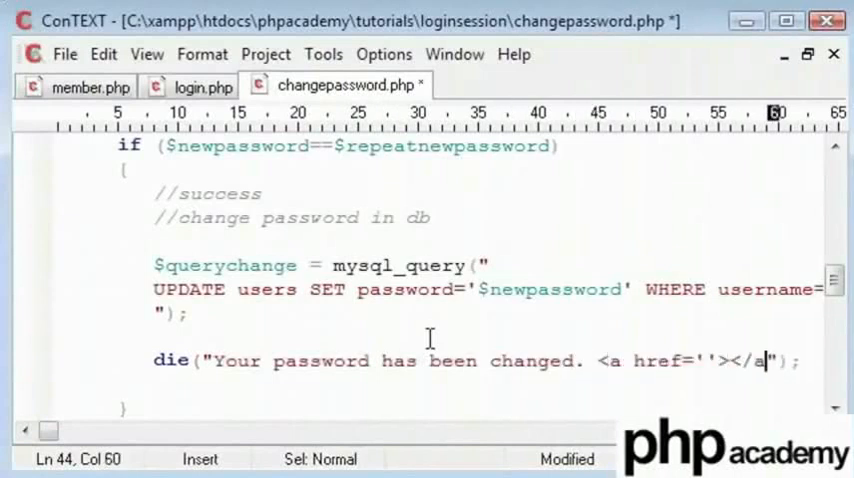
text(Return)
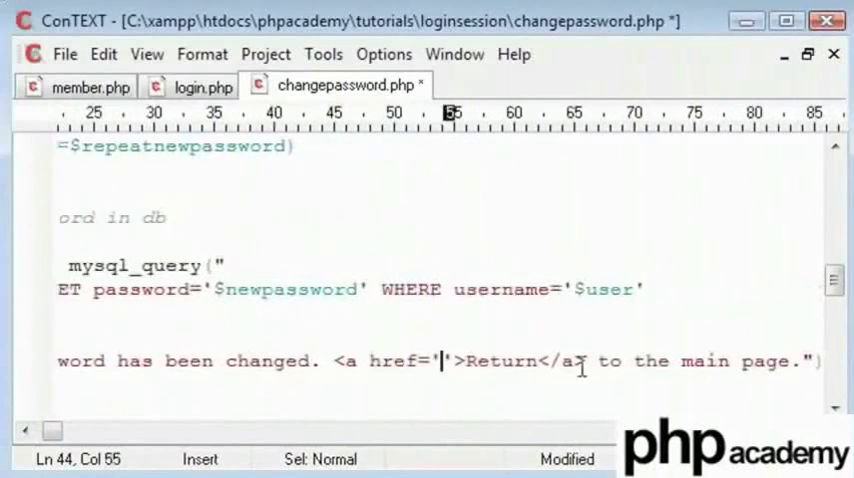
text(index.php')
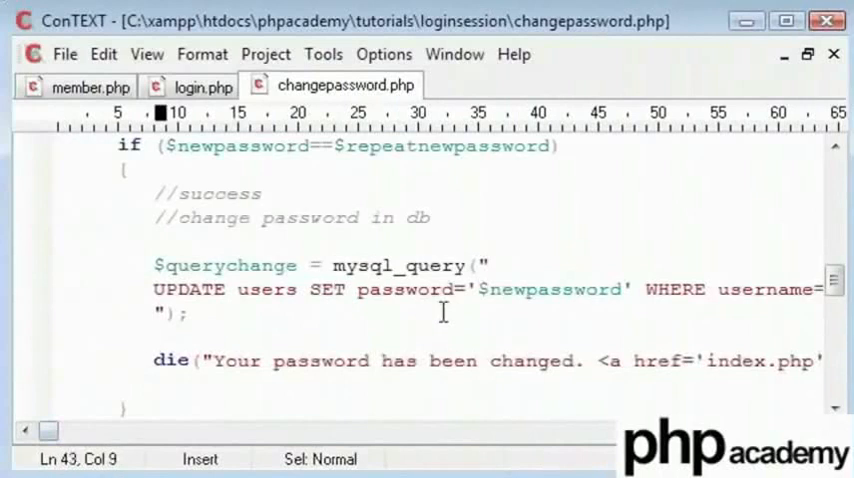
Add session_destroy(); above the die() message and check the surrounding lines.
text(session_)
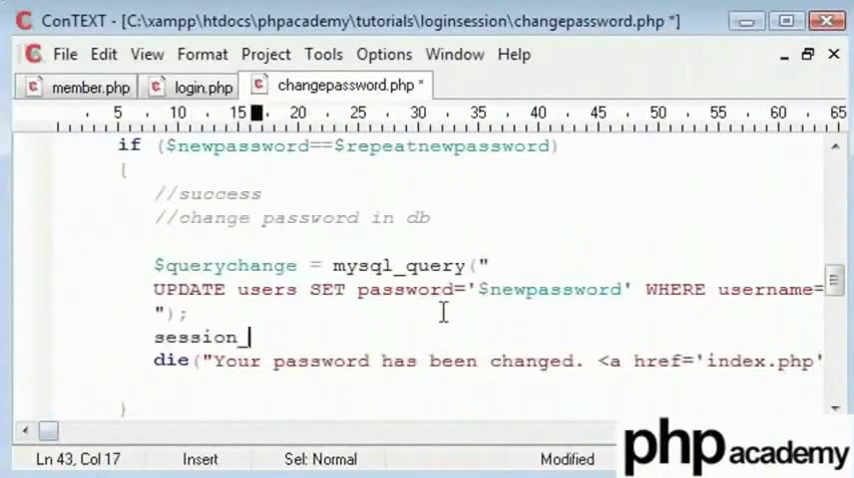
text(destroy())
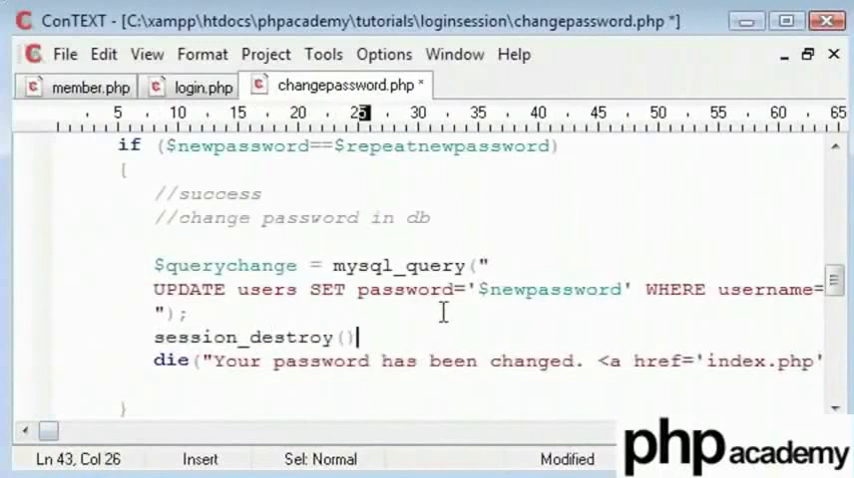
text(;)
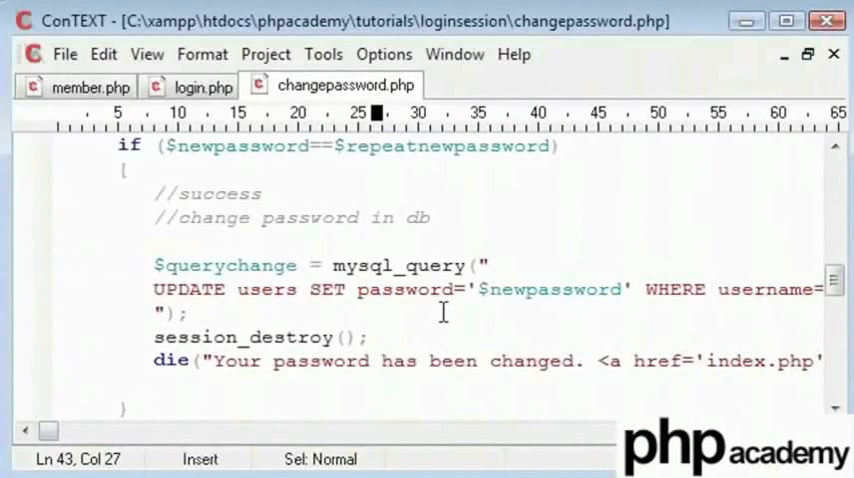
click(367, 337)
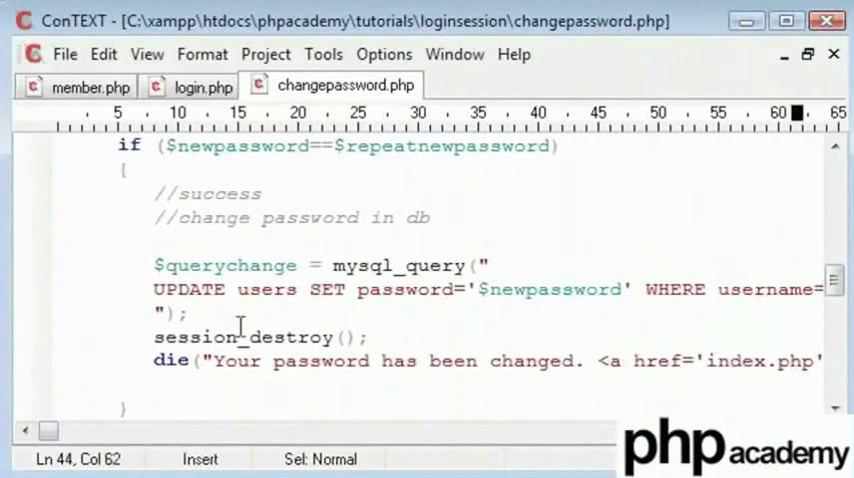
click(370, 337)
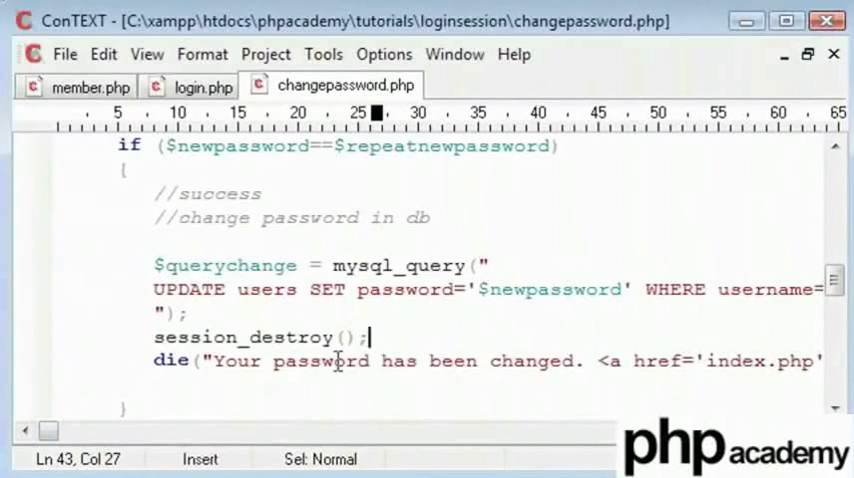
mouse_move(423, 356)
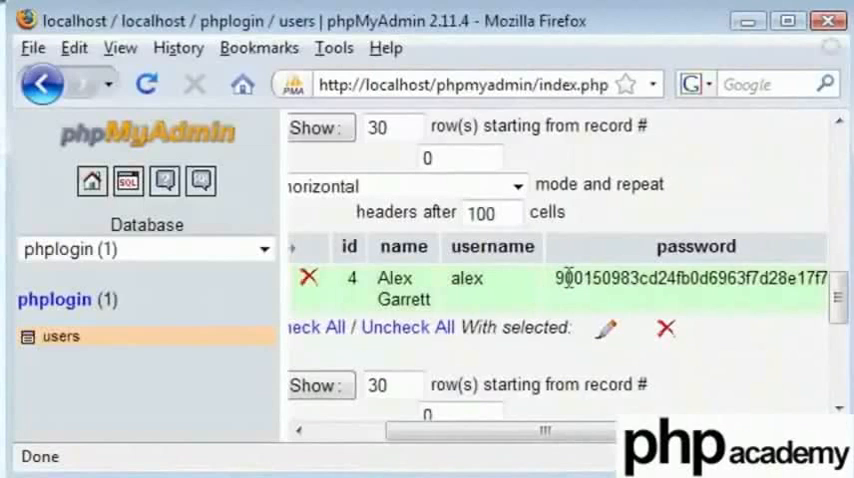
mouse_move(740, 180)
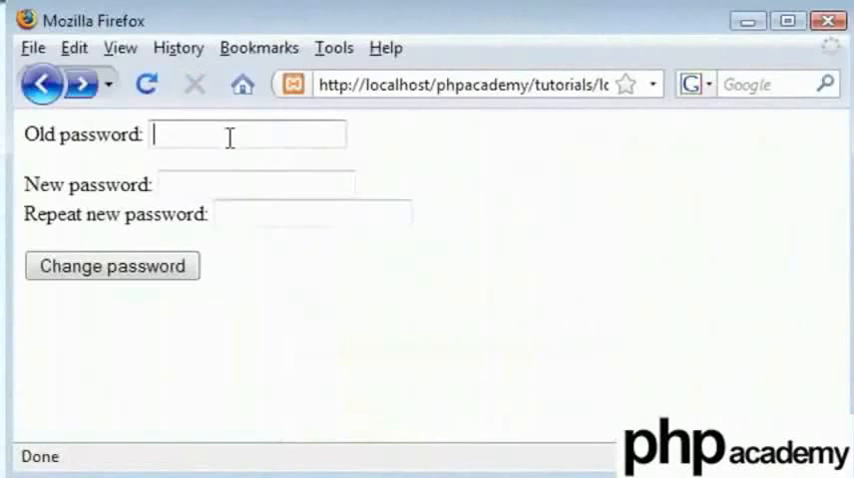
Submit the change-password form with 'abc' and follow the Return link to the main page.
text(abc)
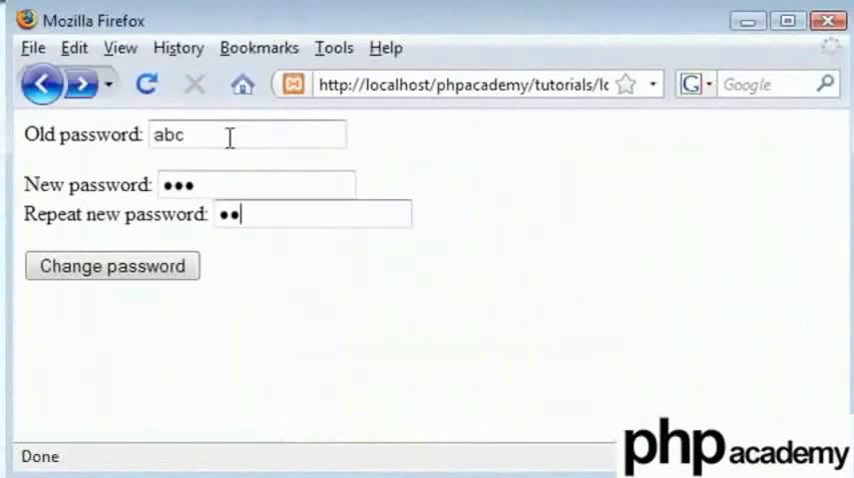
click(112, 266)
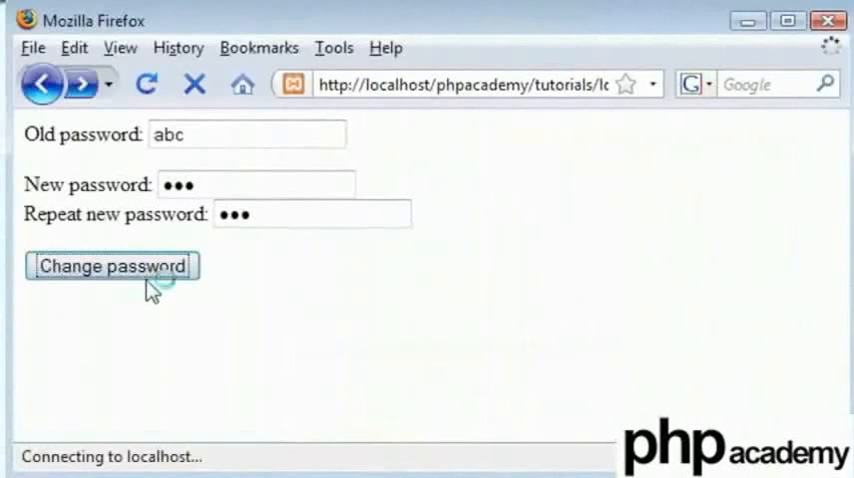
click(113, 266)
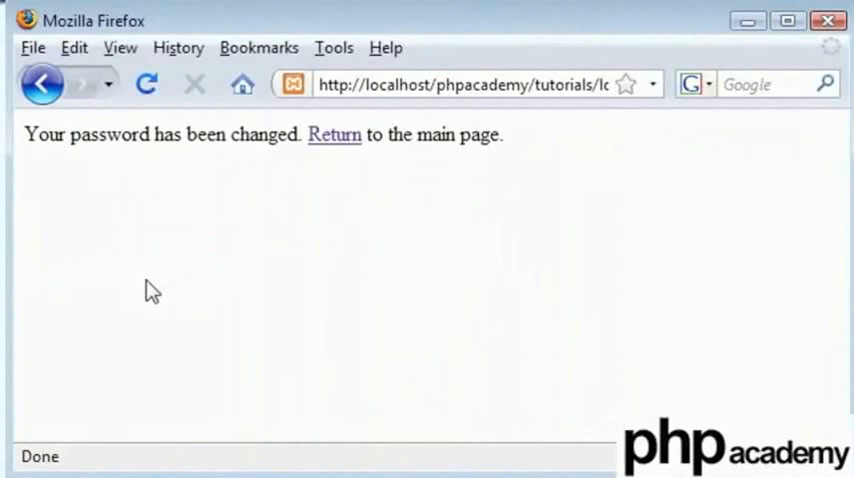
mouse_move(335, 135)
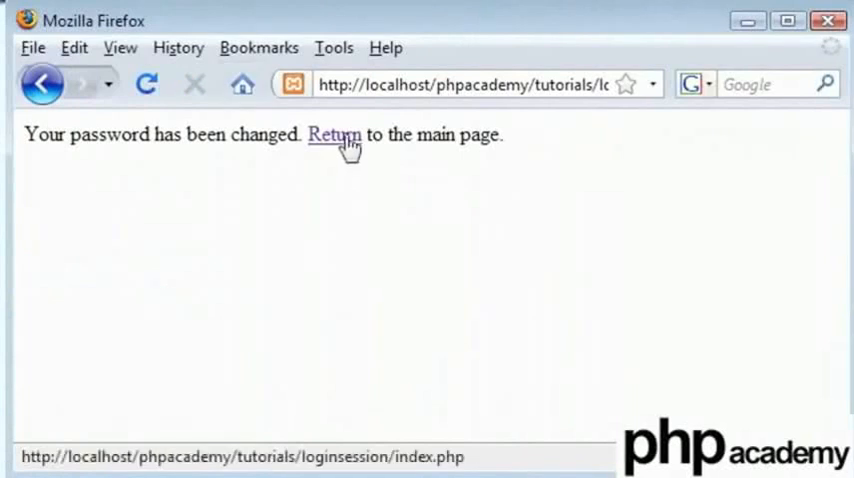
click(335, 135)
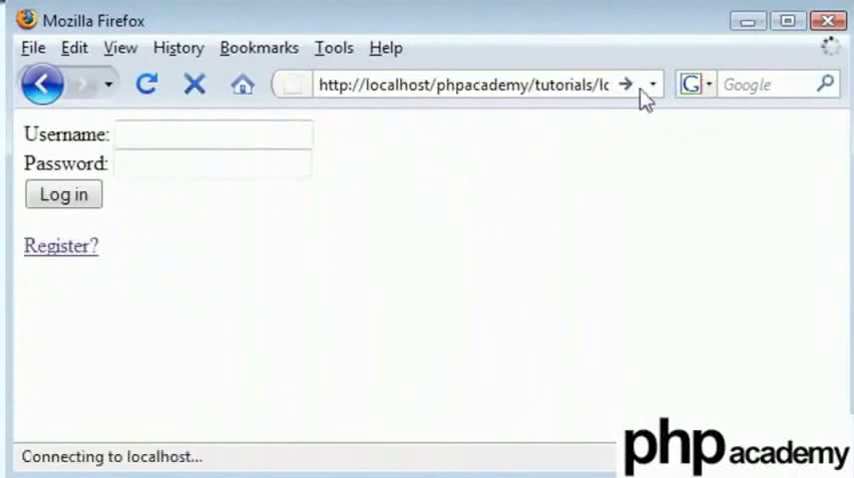
Reload the login page, try logging in as alex, then go back to the form.
click(626, 84)
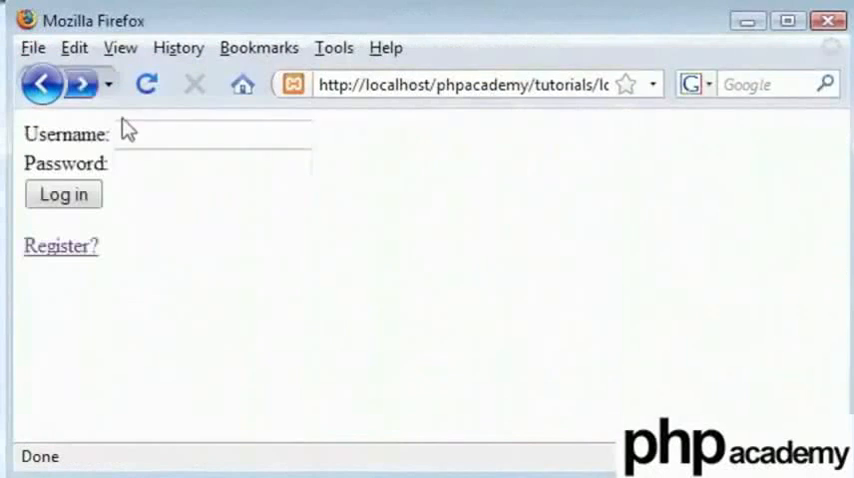
text(alex)
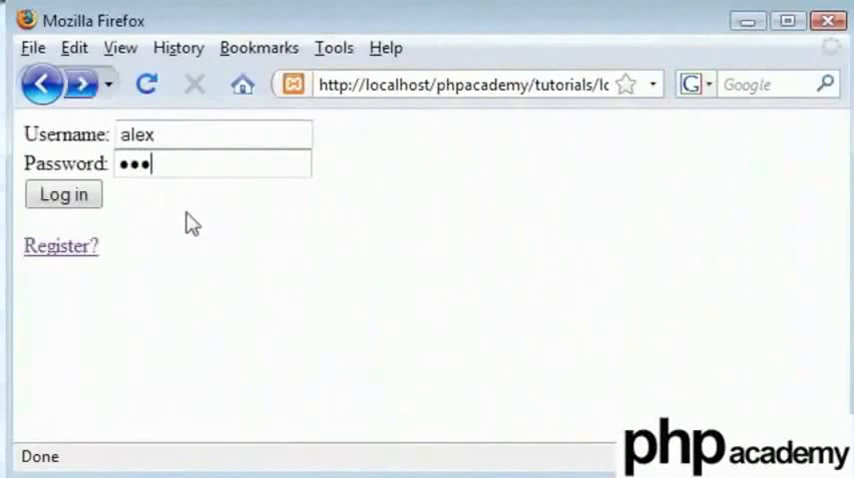
click(63, 194)
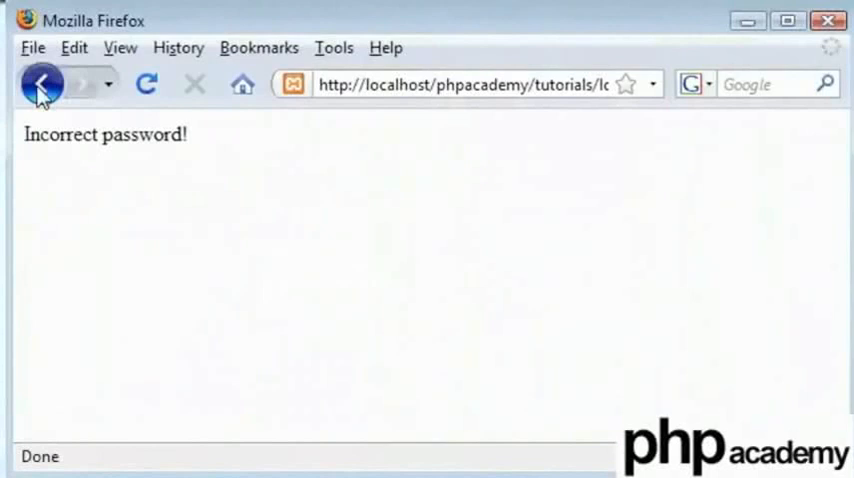
click(42, 84)
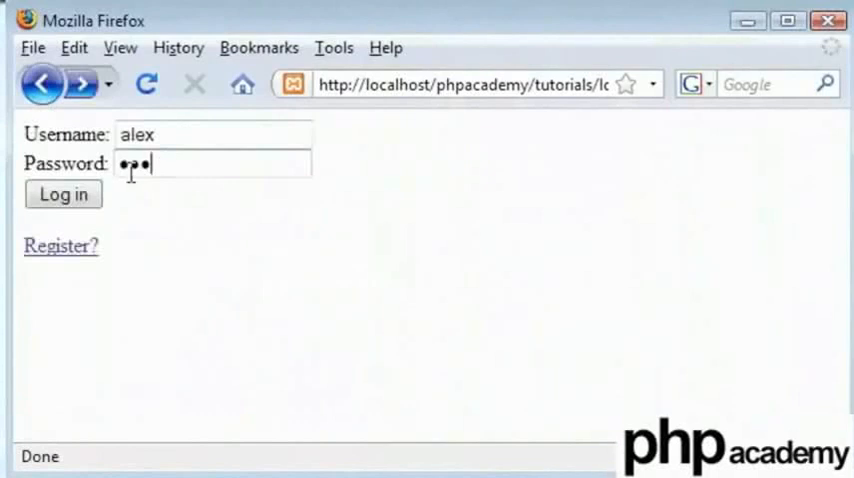
click(63, 194)
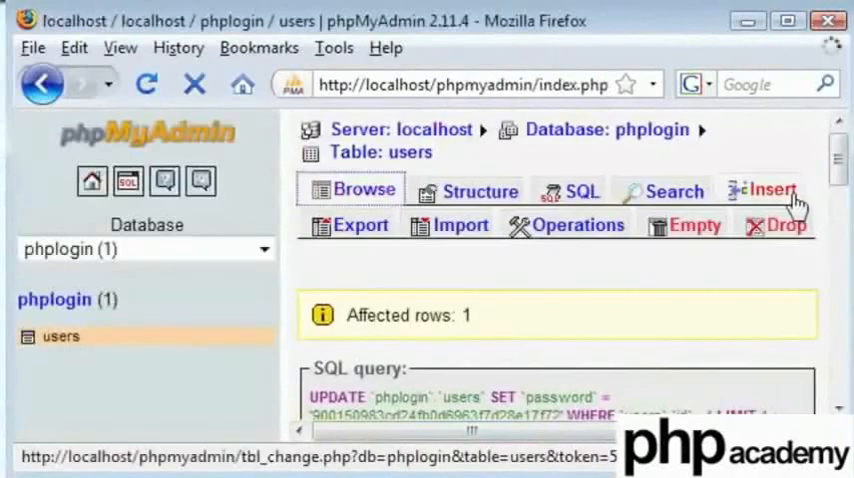
Browse the users table and select alex's new password hash.
click(352, 189)
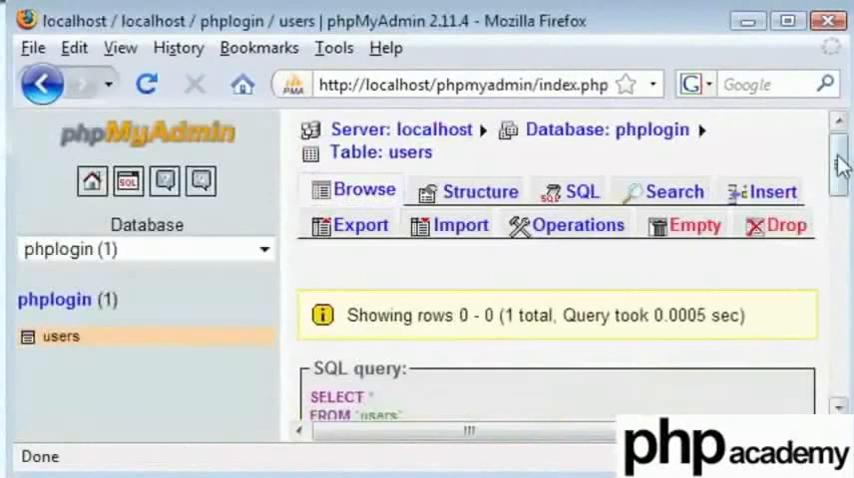
scroll(down, 3)
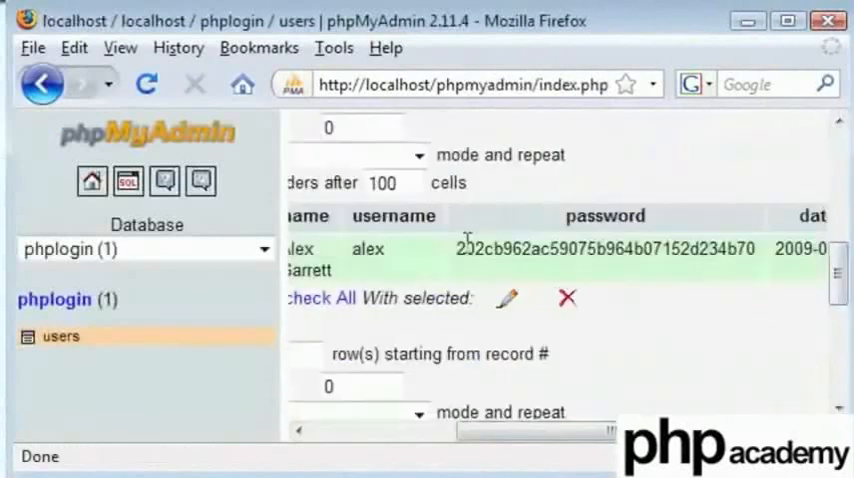
double_click(461, 249)
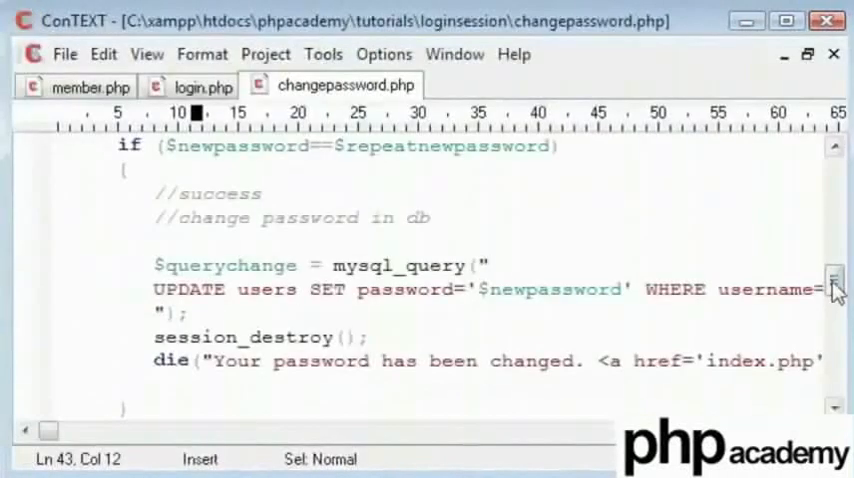
scroll(down, 3)
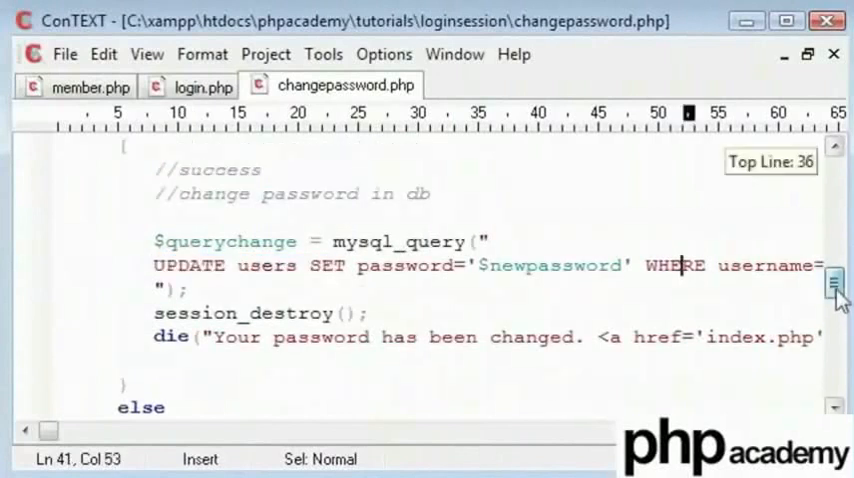
scroll(down, 3)
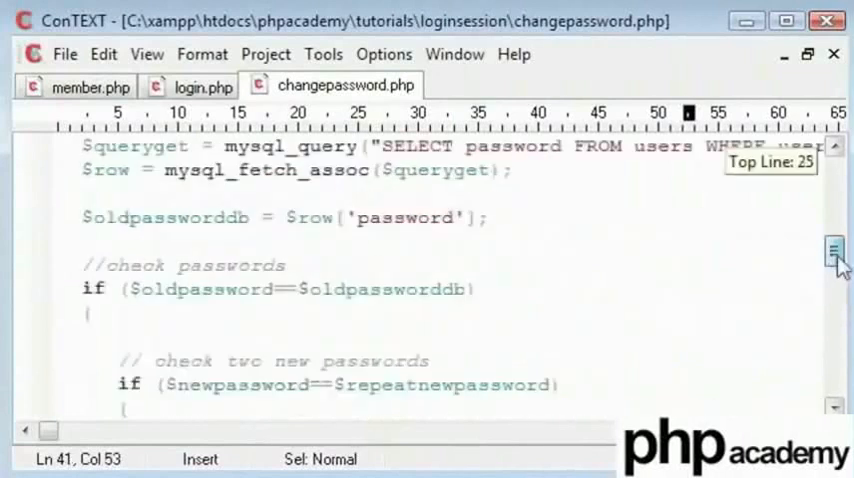
scroll(up, 3)
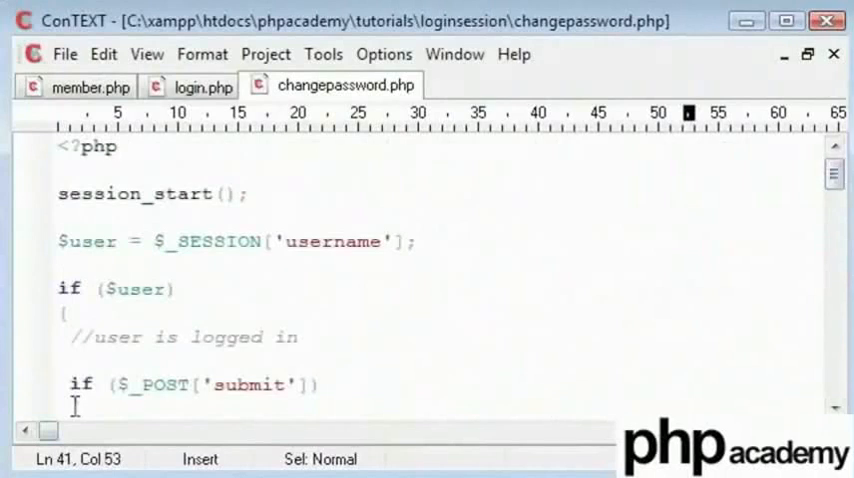
scroll(down, 3)
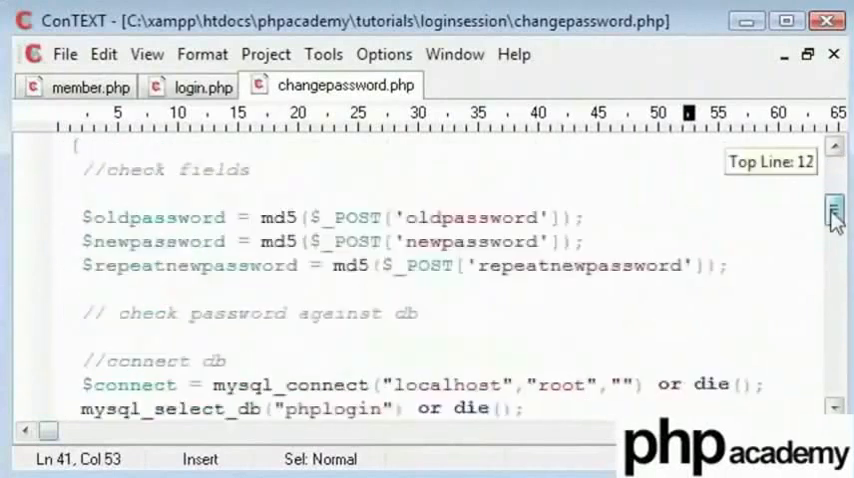
scroll(down, 3)
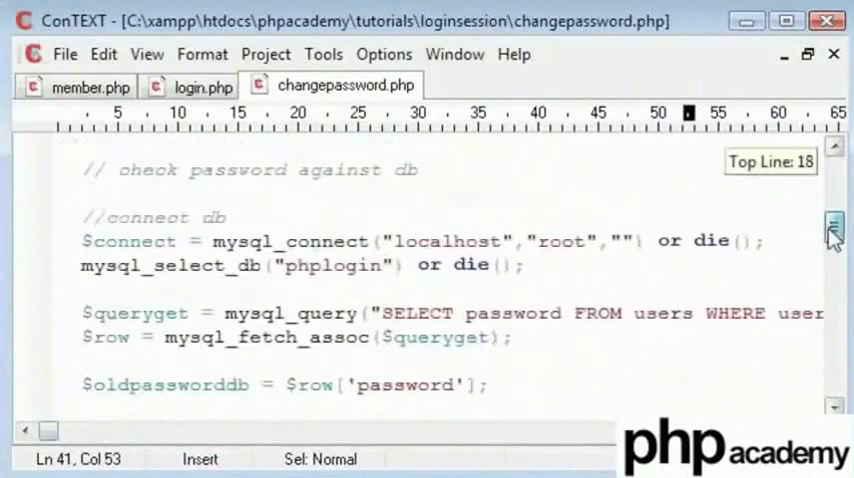
scroll(down, 3)
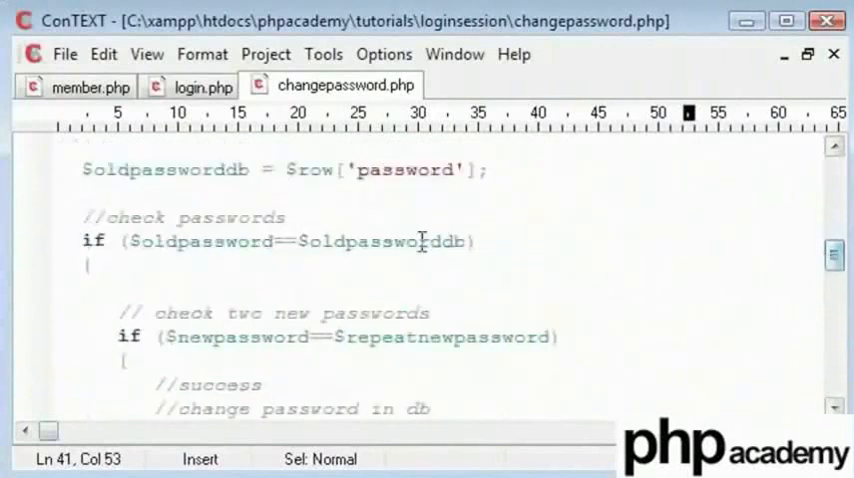